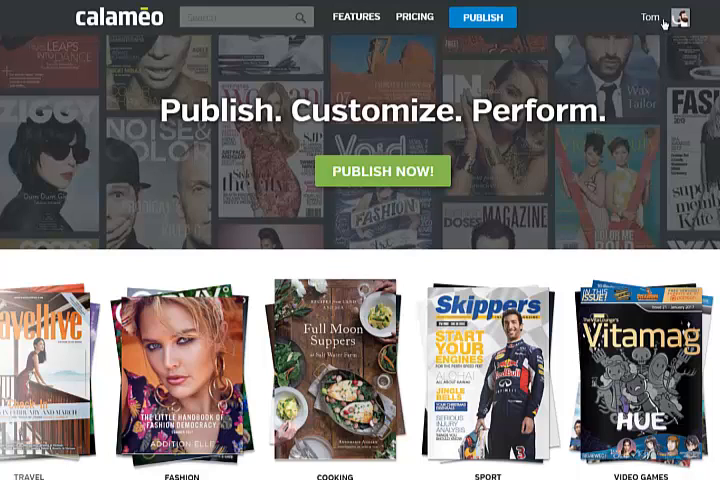
# Step: Go to the account's Publications list from the dashboard menu
pyautogui.click(660, 16)
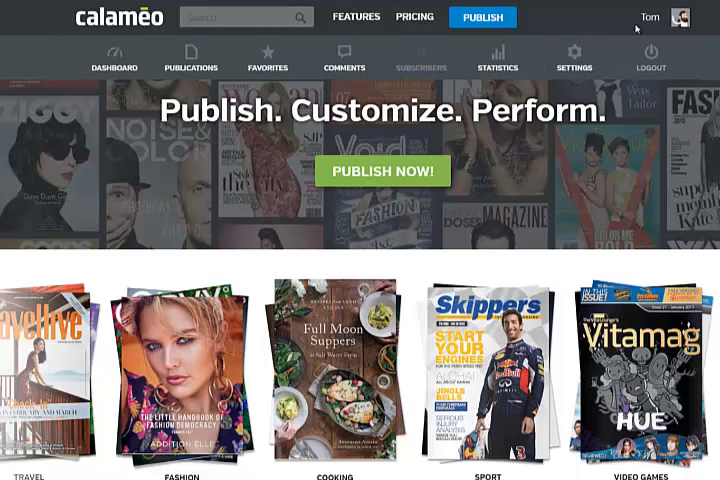
pyautogui.click(190, 56)
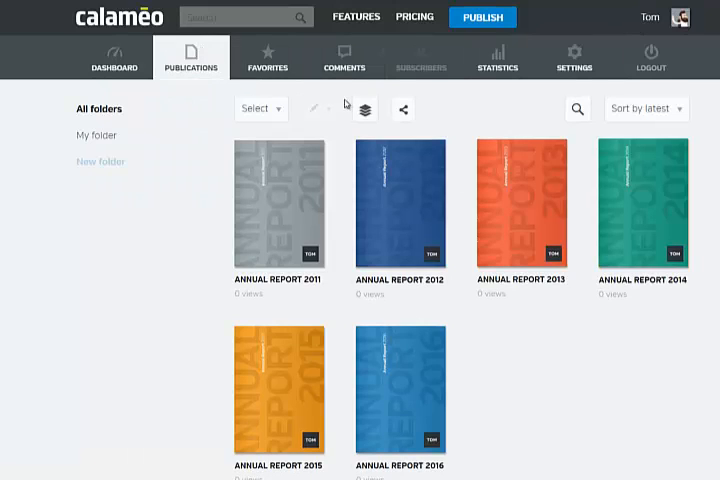
# Step: Start embedding the publications as a library widget with customization options shown
pyautogui.click(400, 108)
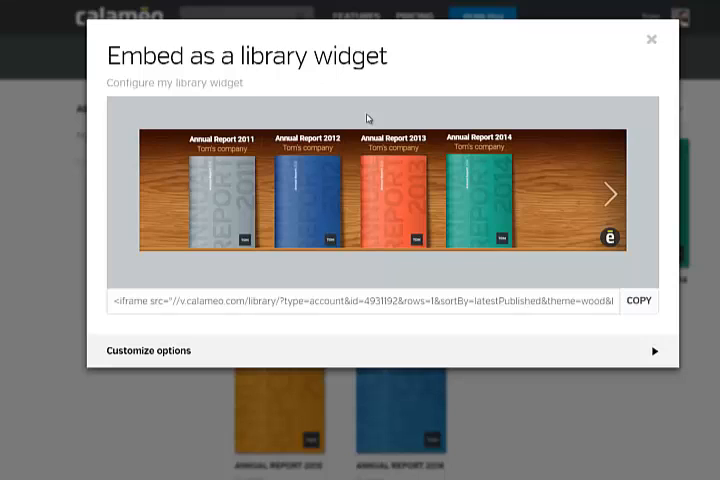
pyautogui.moveTo(284, 210)
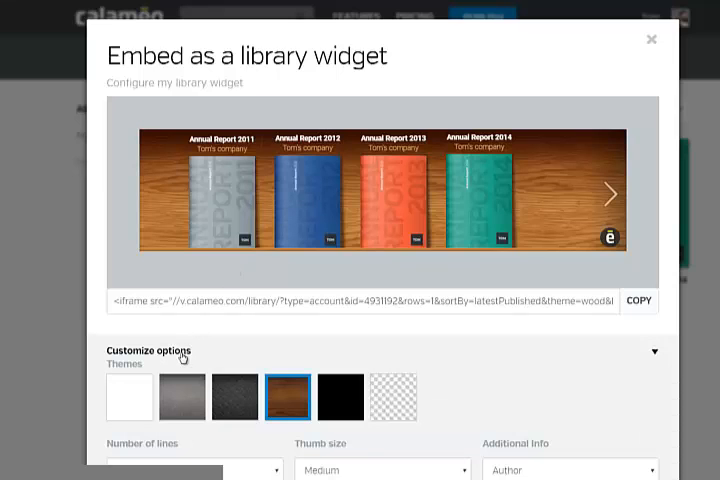
# Step: Try the grey, dark and custom-colour backgrounds, then settle on the white theme
pyautogui.scroll(-3)
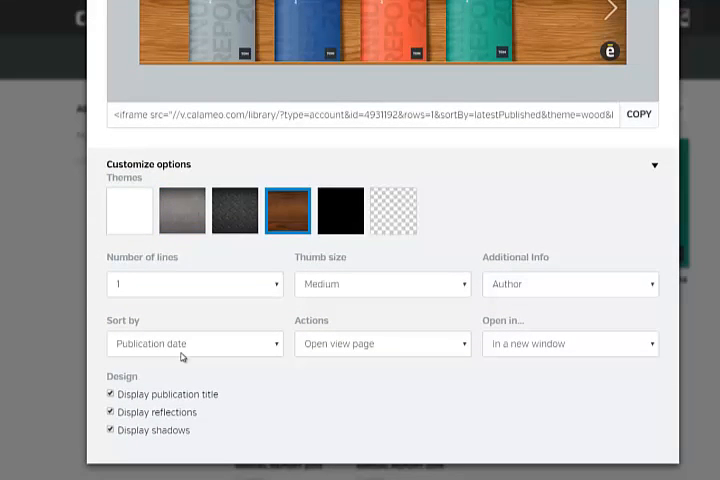
pyautogui.click(130, 204)
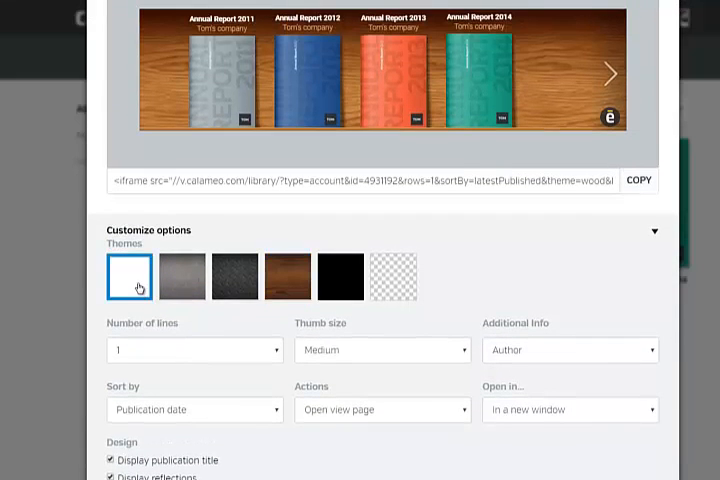
pyautogui.click(140, 276)
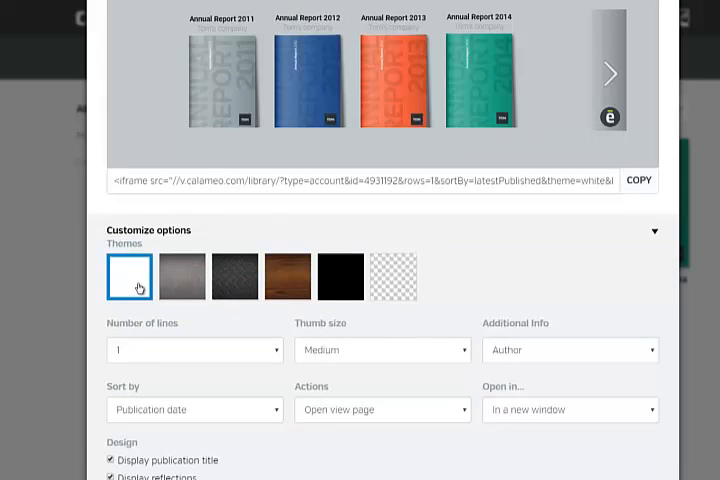
pyautogui.click(180, 276)
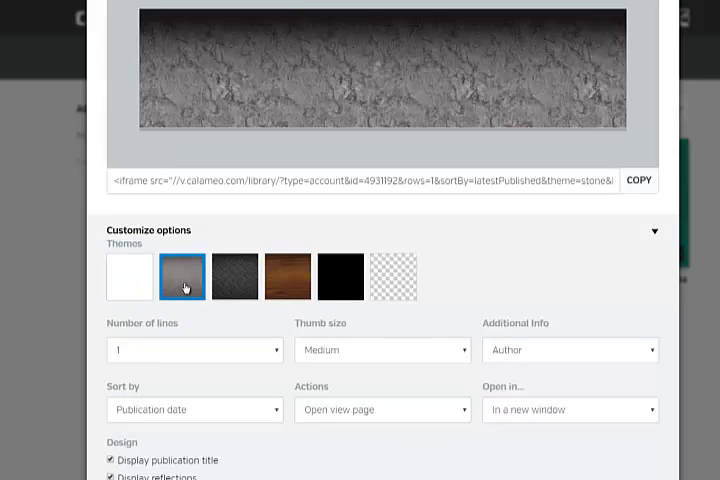
pyautogui.click(280, 276)
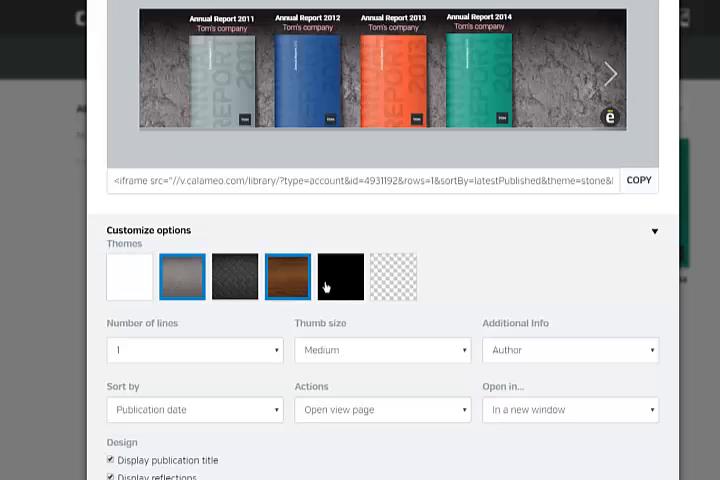
pyautogui.click(392, 276)
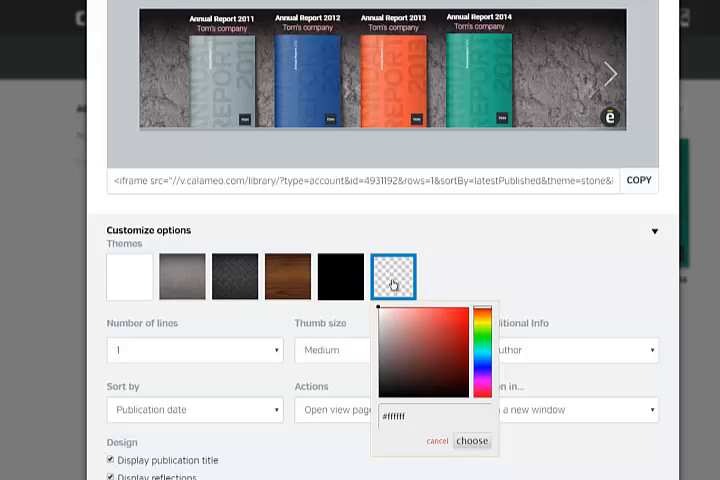
pyautogui.click(128, 276)
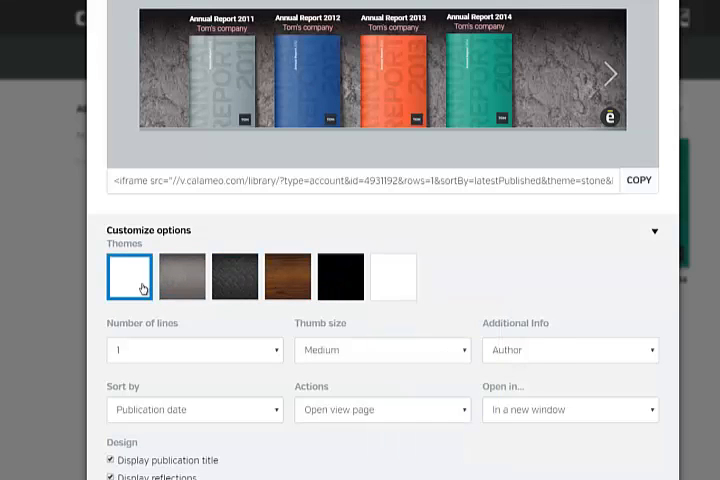
pyautogui.click(128, 276)
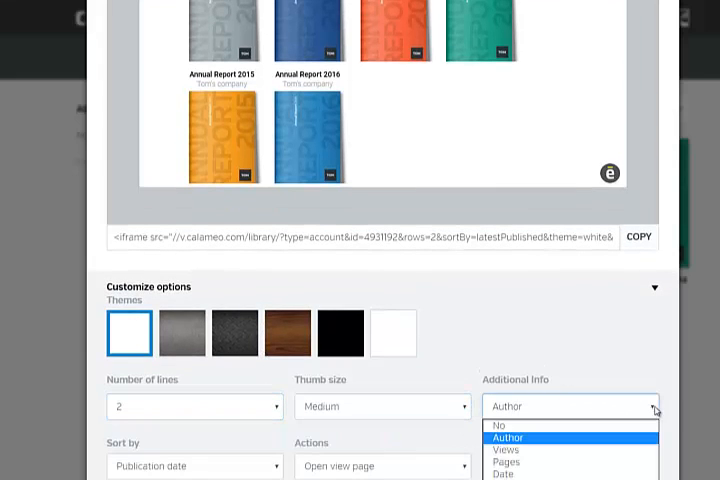
pyautogui.moveTo(620, 428)
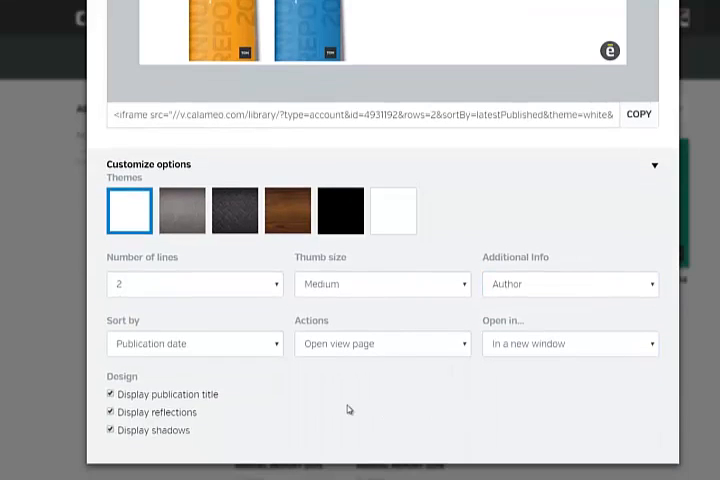
# Step: Set the widget's number of lines to 2 shelf rows
pyautogui.click(194, 344)
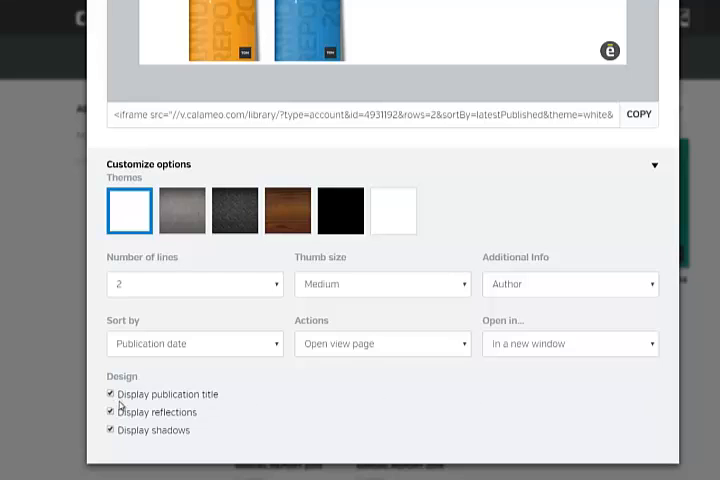
# Step: Disable Display reflections under the books, keeping titles and shadows on
pyautogui.click(110, 412)
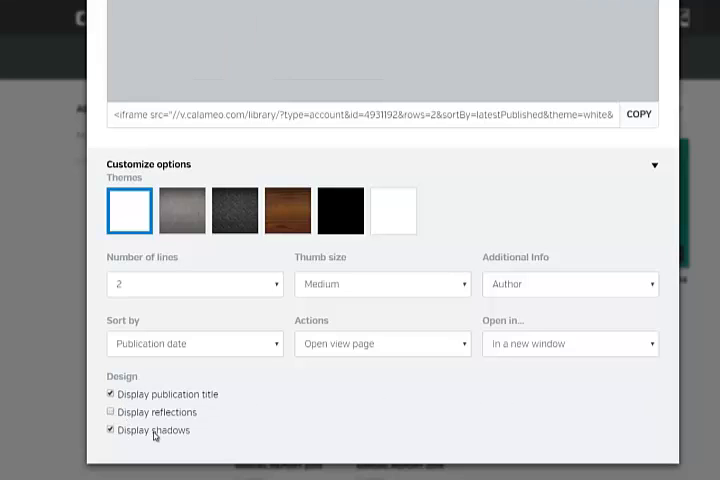
pyautogui.scroll(3)
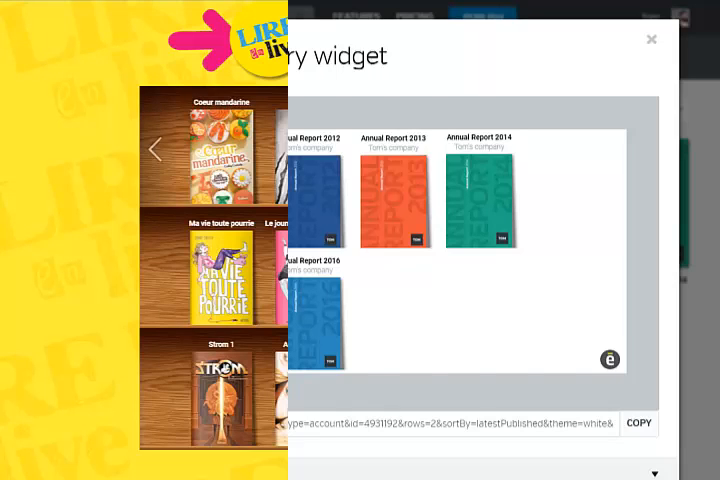
# Step: View the embedded widget on the example site and page to the next shelf of books
pyautogui.click(652, 40)
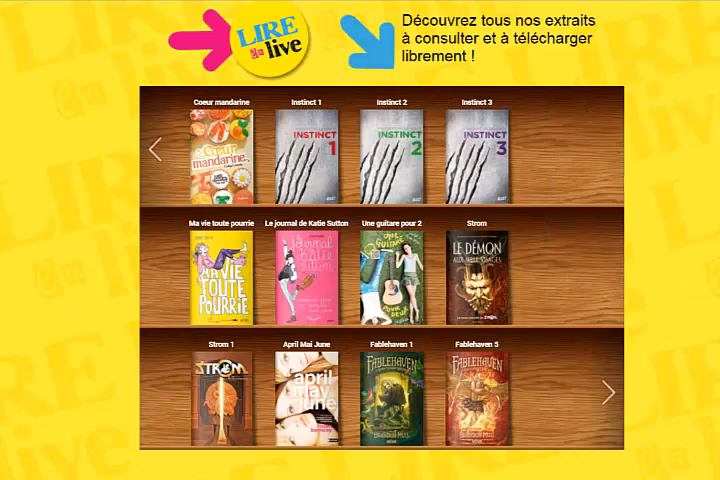
pyautogui.click(612, 392)
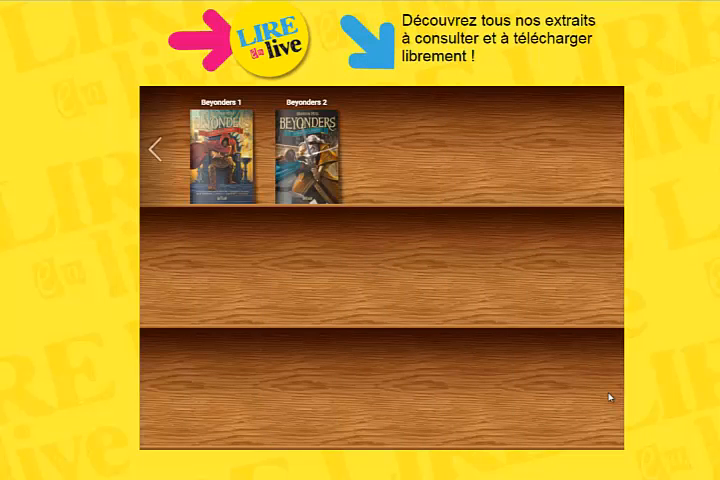